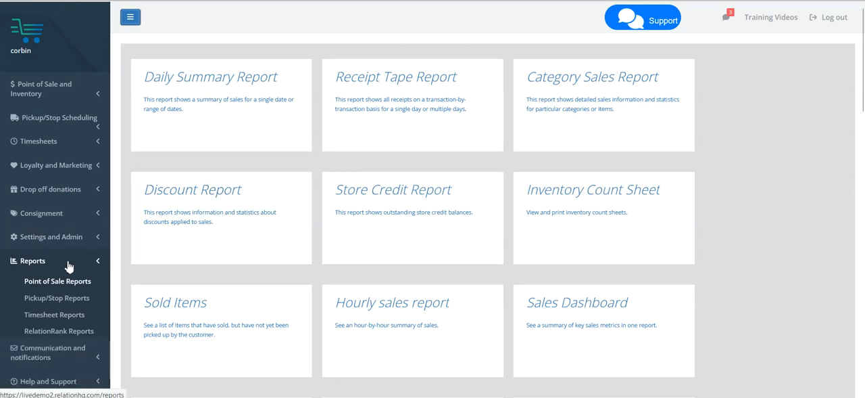
# Open Point of Sale Reports and scroll down to the Round up report card.
pyautogui.click(58, 281)
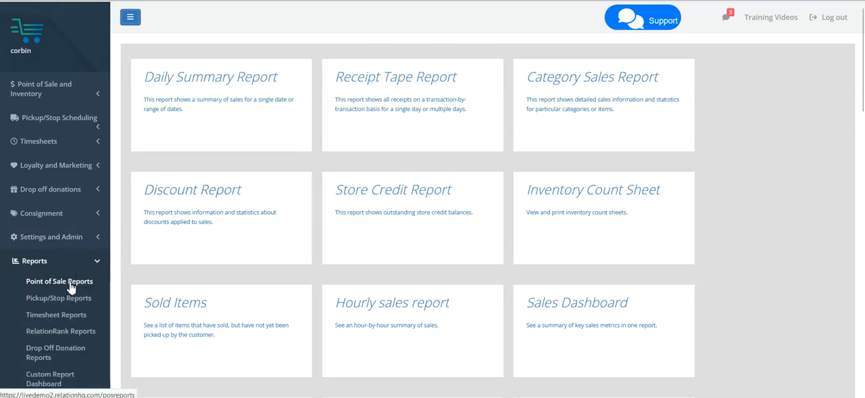
pyautogui.scroll(-3)
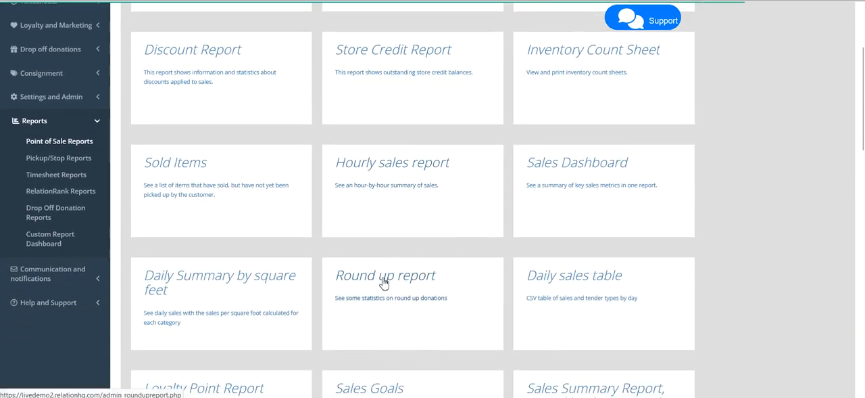
# Open the Round up report for only The Shop on Atlantic, starting 01-22-2024.
pyautogui.click(386, 275)
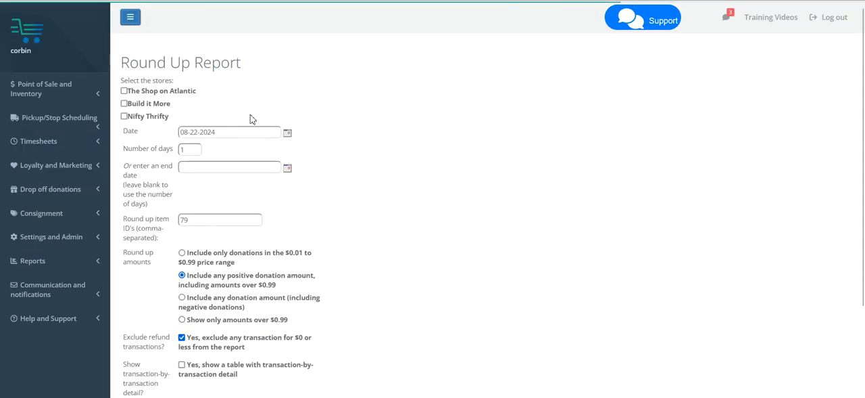
pyautogui.click(123, 102)
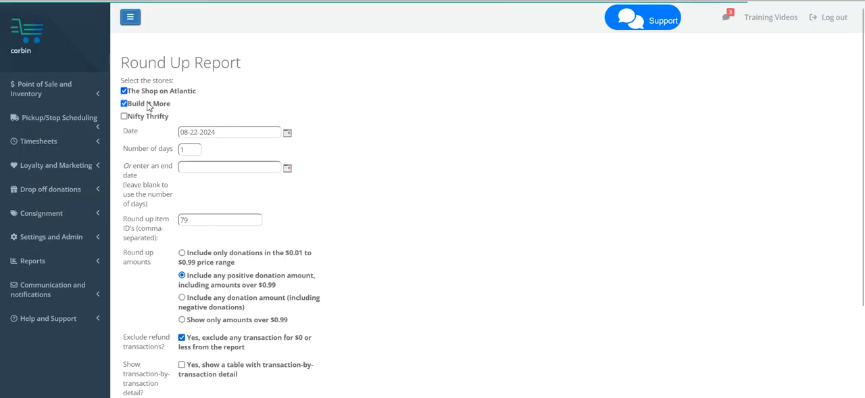
pyautogui.click(123, 103)
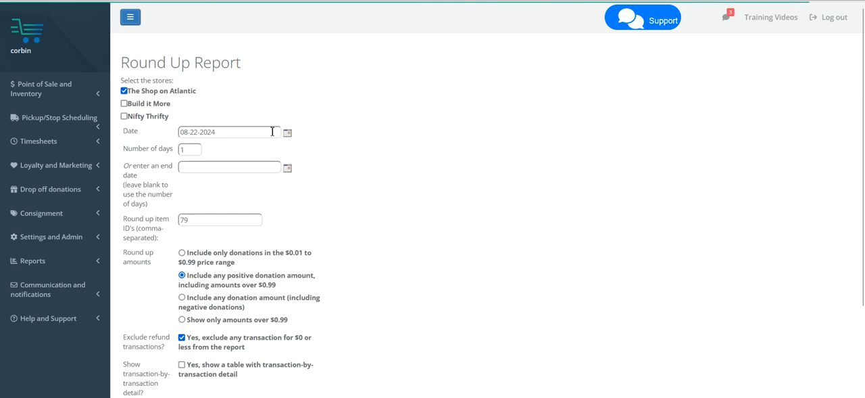
pyautogui.click(287, 131)
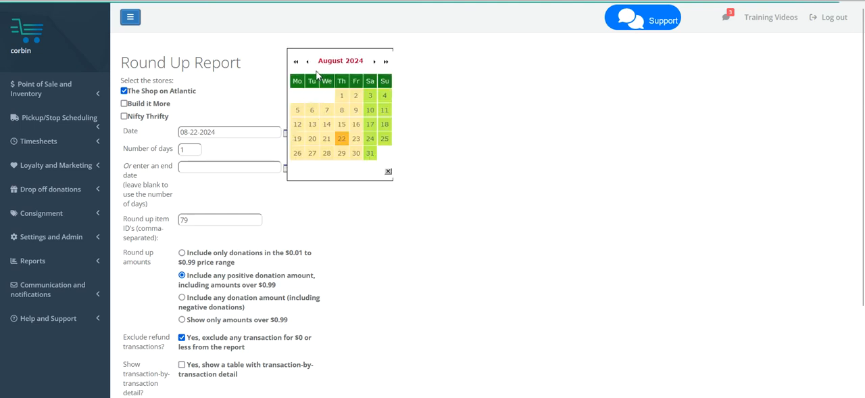
pyautogui.click(307, 61)
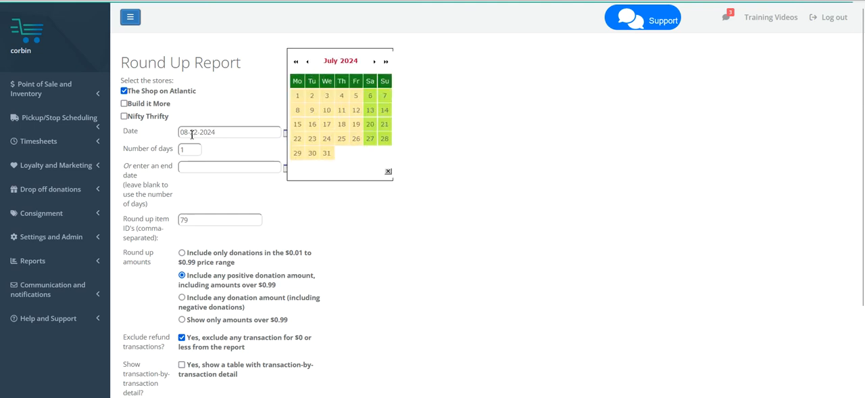
pyautogui.write('01-22-2024')
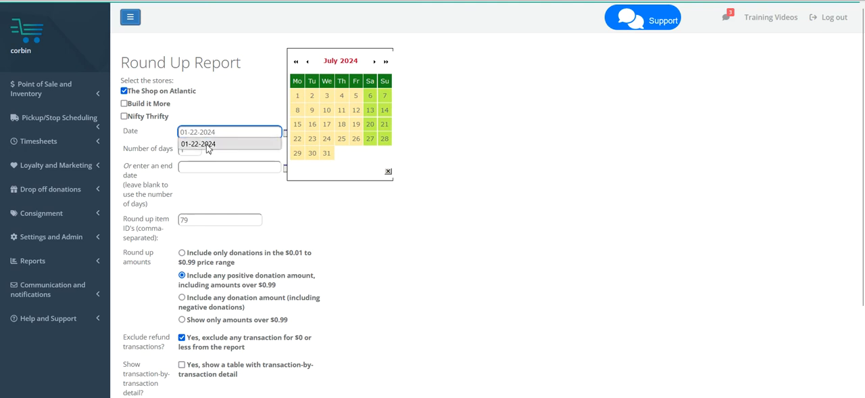
pyautogui.click(374, 61)
pyautogui.write('08-22-2024')
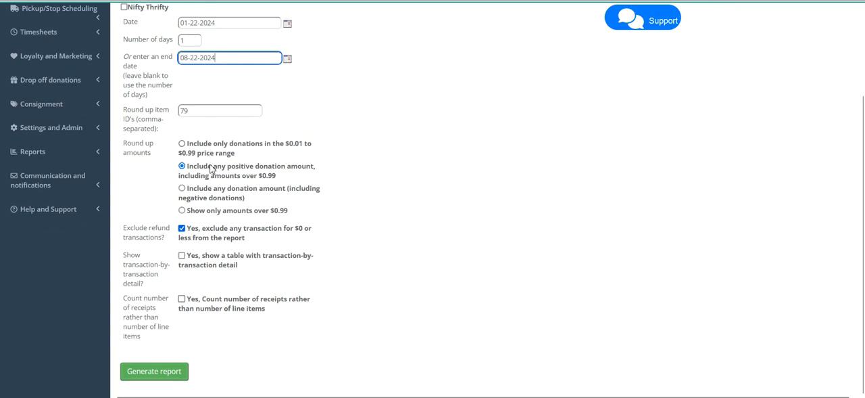
pyautogui.moveTo(215, 194)
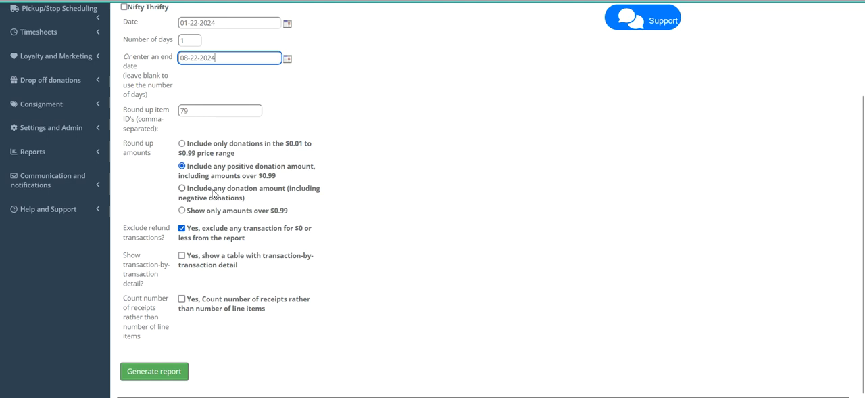
pyautogui.moveTo(192, 211)
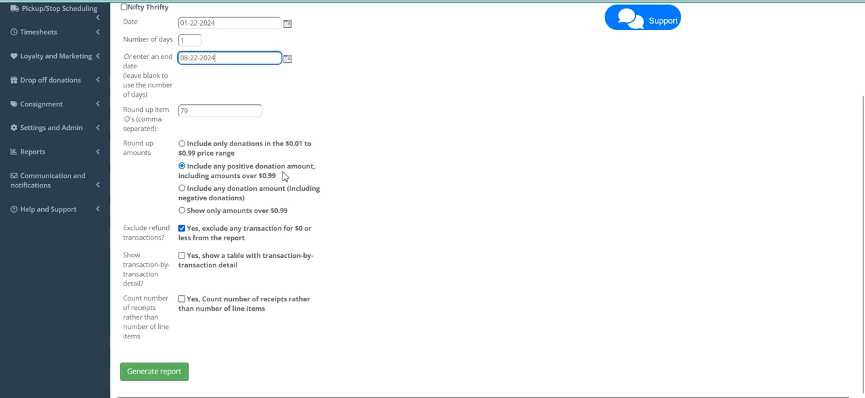
pyautogui.moveTo(209, 170)
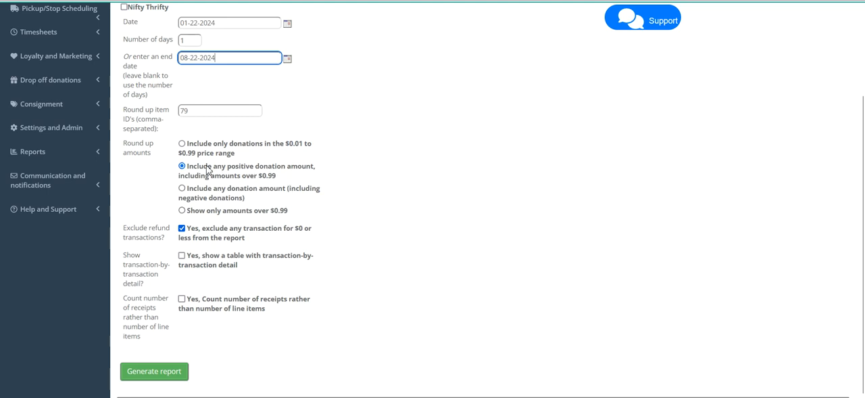
pyautogui.moveTo(280, 172)
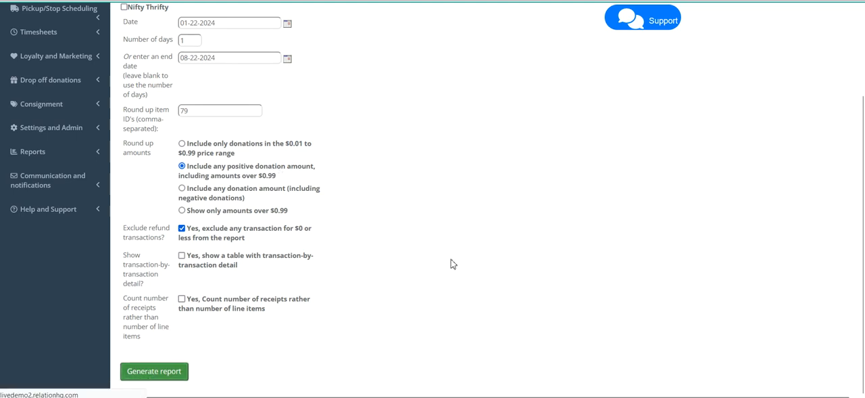
pyautogui.click(153, 371)
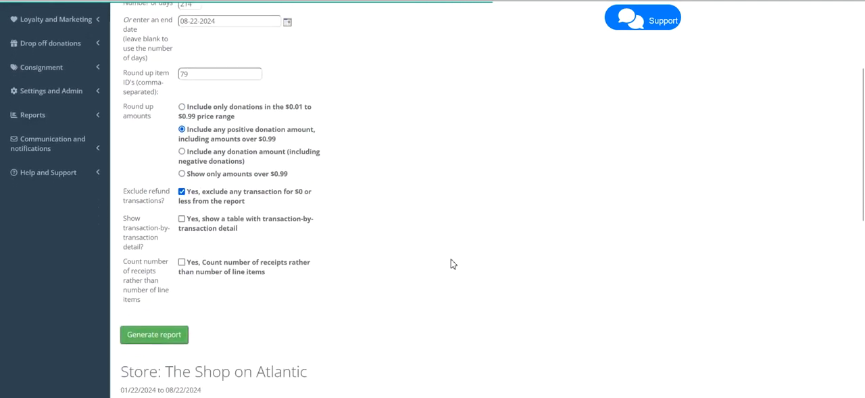
pyautogui.click(153, 334)
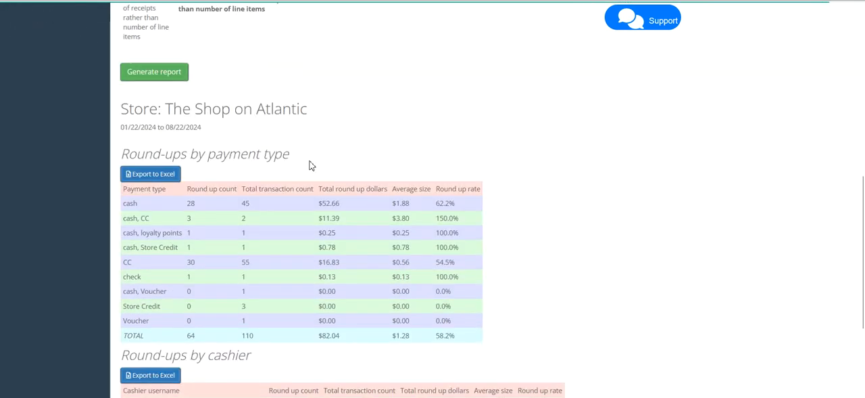
pyautogui.scroll(-3)
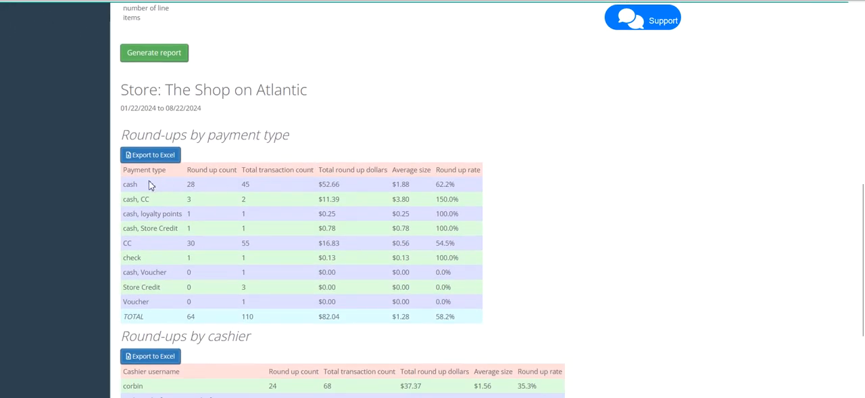
pyautogui.moveTo(124, 189)
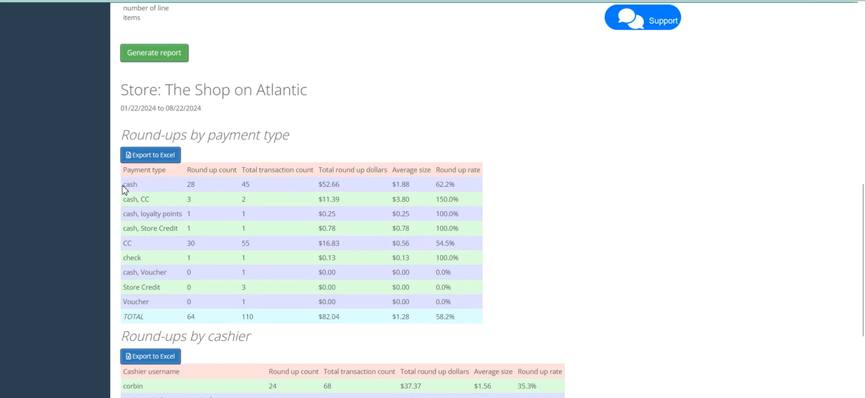
pyautogui.doubleClick(129, 184)
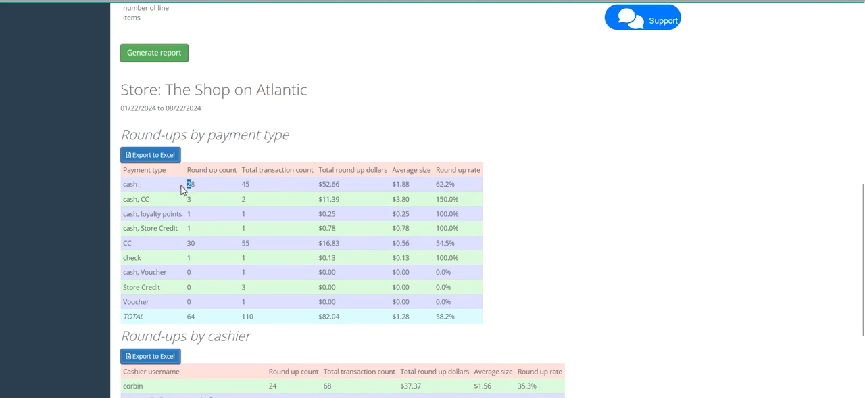
pyautogui.doubleClick(190, 184)
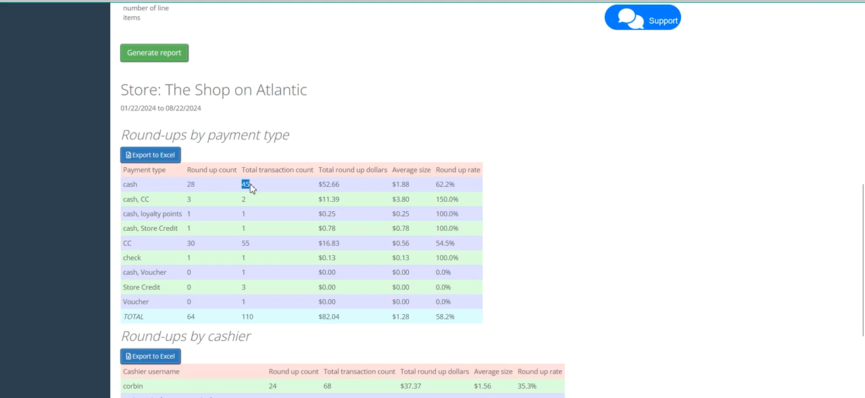
pyautogui.moveTo(325, 182)
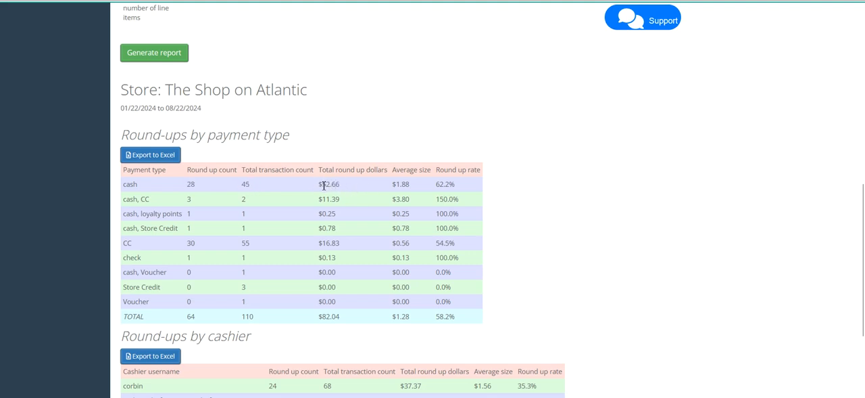
pyautogui.doubleClick(329, 184)
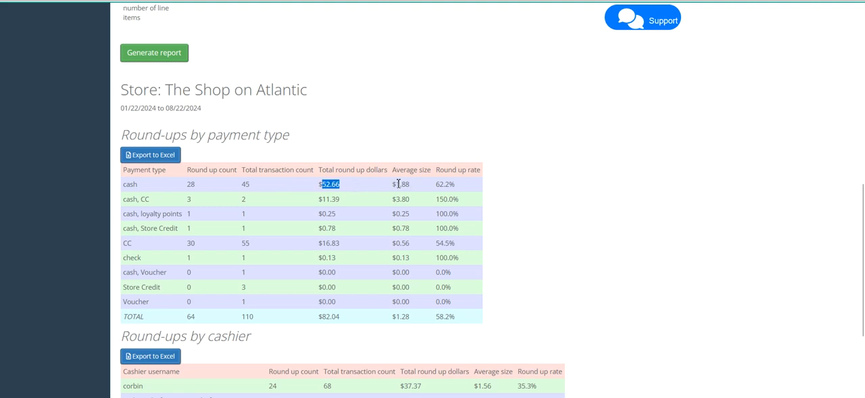
pyautogui.click(401, 183)
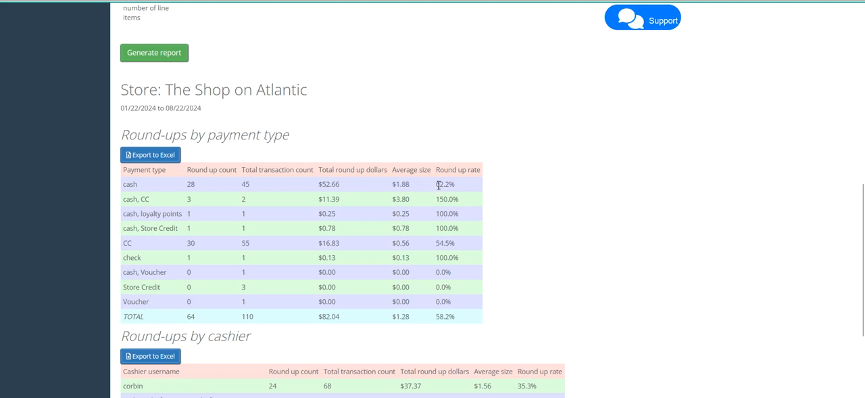
pyautogui.doubleClick(444, 183)
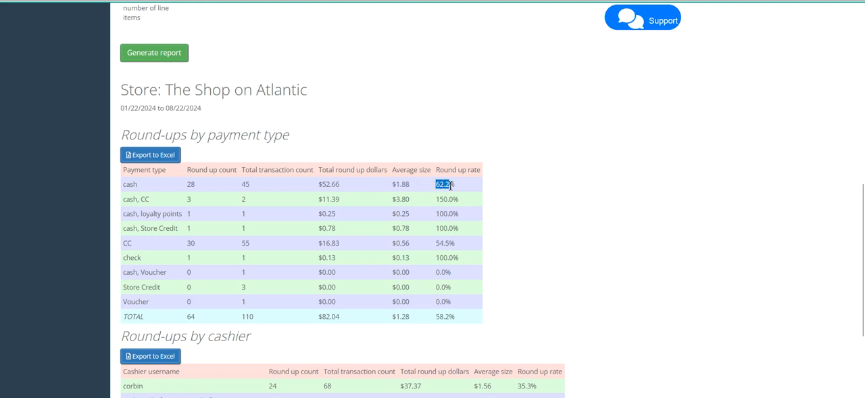
pyautogui.moveTo(124, 246)
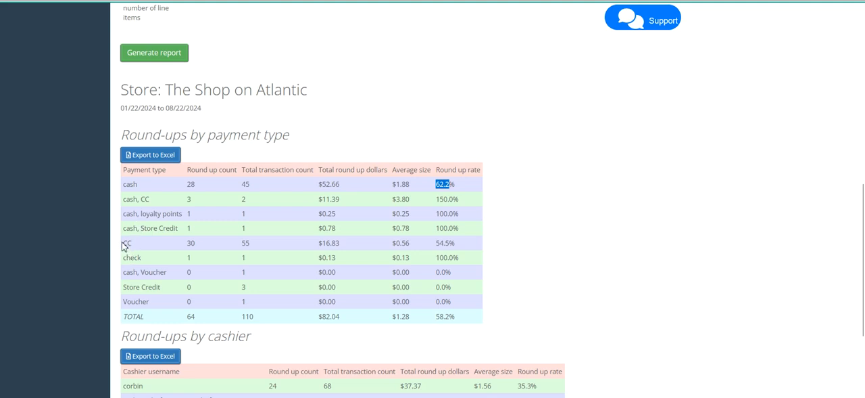
pyautogui.doubleClick(128, 242)
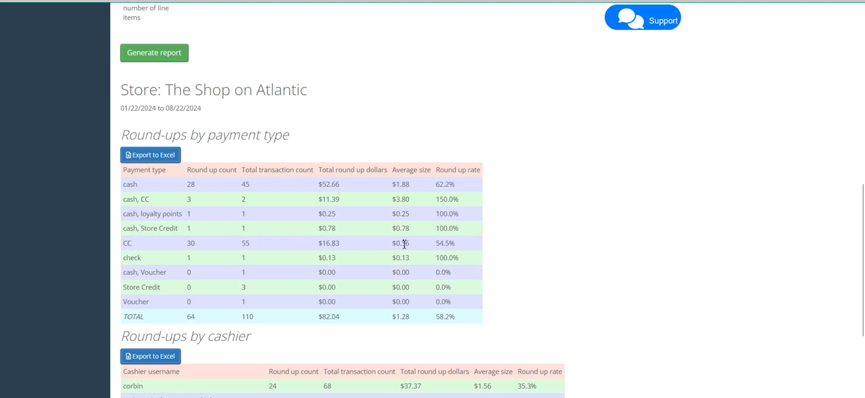
pyautogui.doubleClick(404, 243)
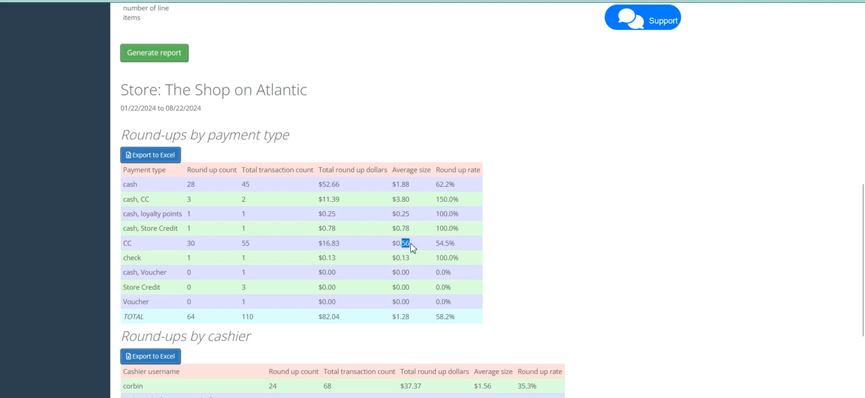
pyautogui.moveTo(437, 235)
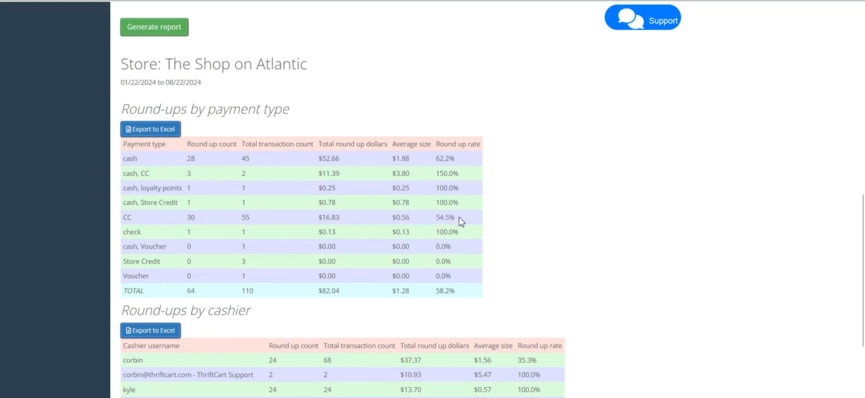
pyautogui.moveTo(473, 158)
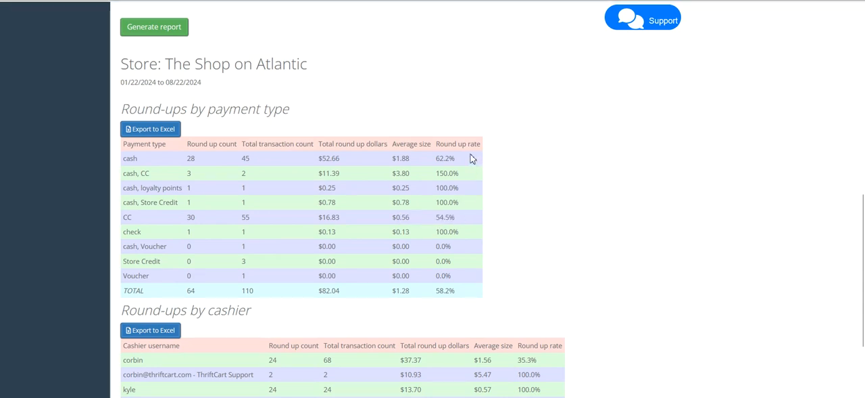
pyautogui.moveTo(474, 220)
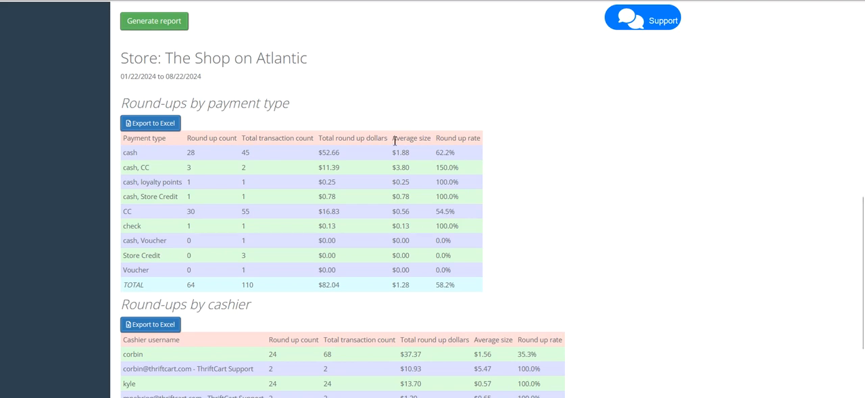
pyautogui.moveTo(326, 153)
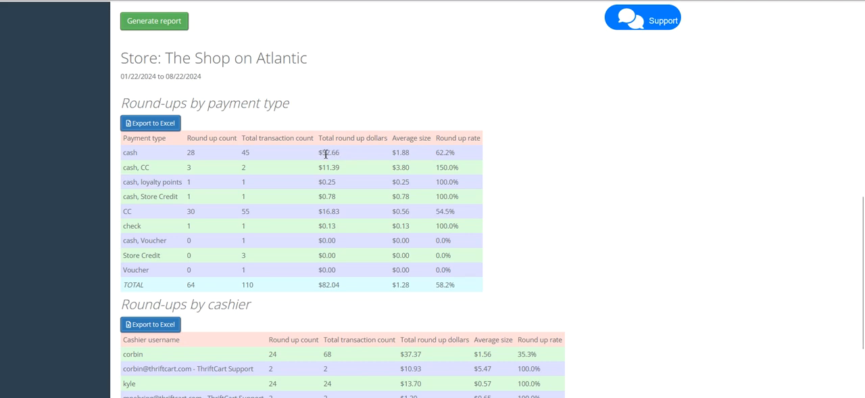
pyautogui.doubleClick(401, 152)
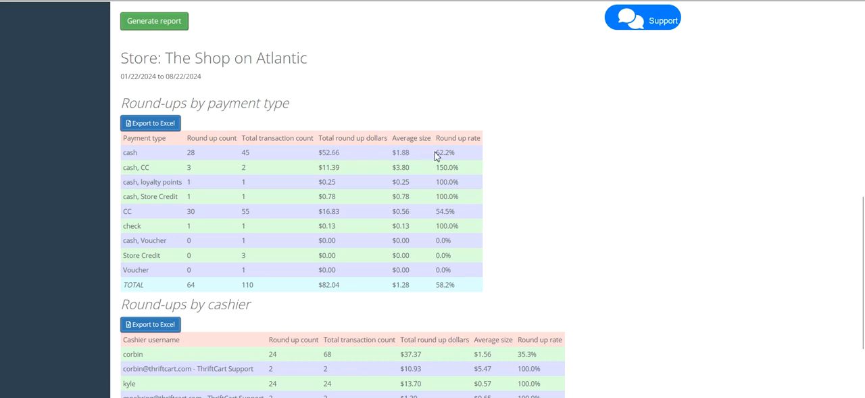
pyautogui.doubleClick(440, 153)
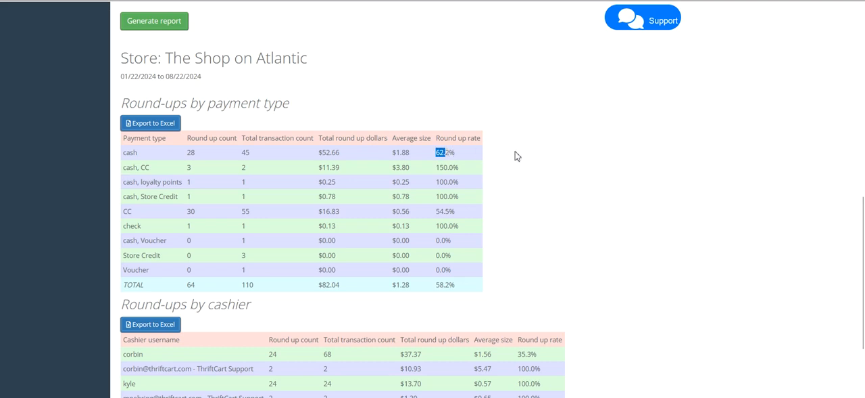
pyautogui.scroll(-3)
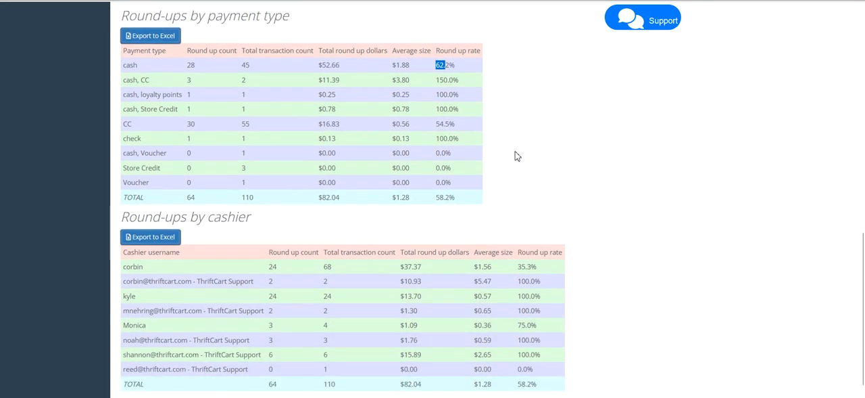
pyautogui.scroll(-3)
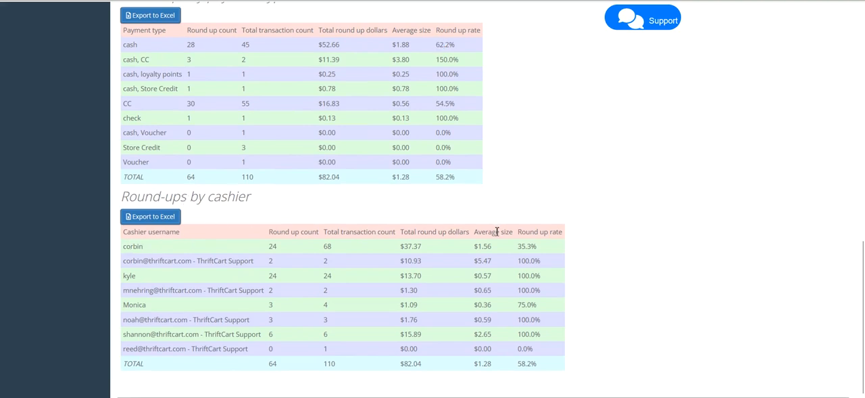
pyautogui.moveTo(479, 245)
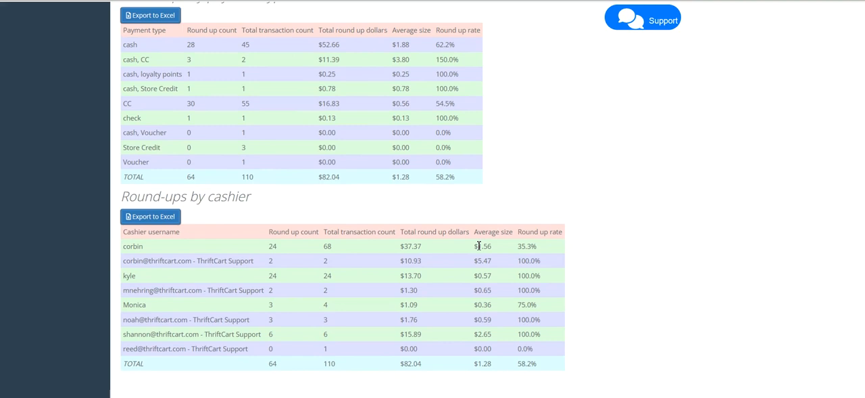
pyautogui.doubleClick(484, 246)
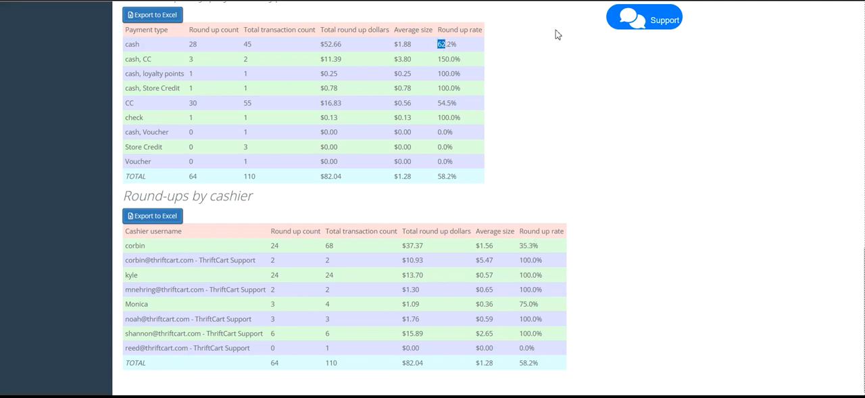
pyautogui.moveTo(562, 35)
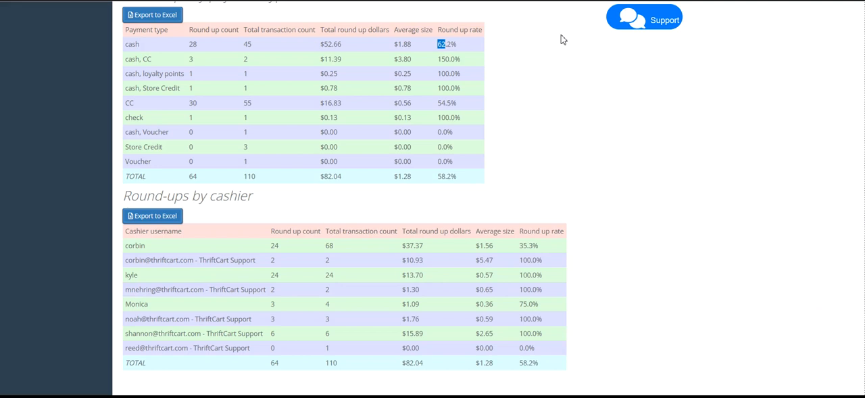
pyautogui.moveTo(522, 248)
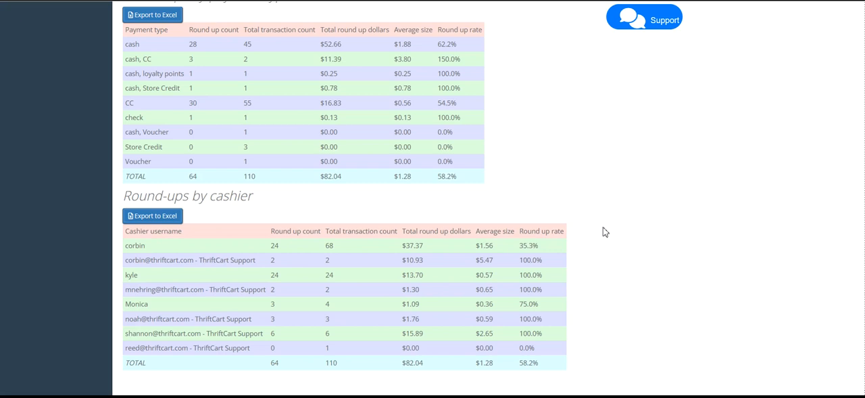
pyautogui.moveTo(588, 204)
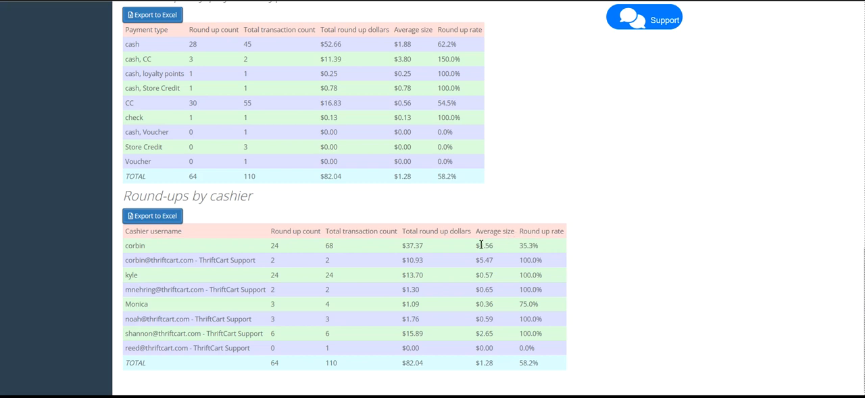
pyautogui.doubleClick(485, 245)
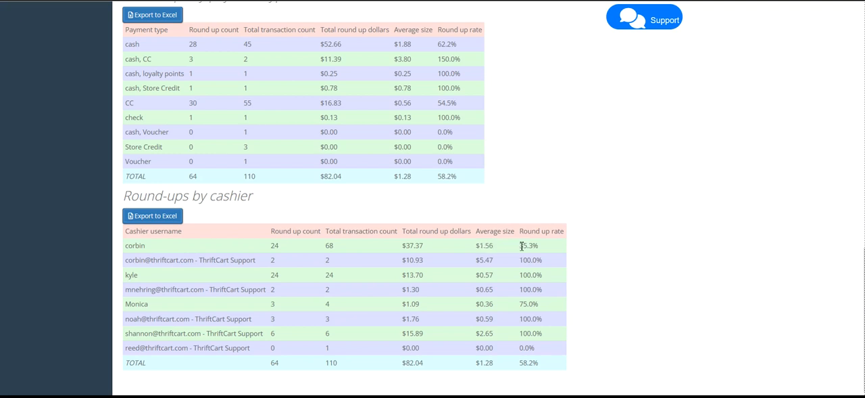
pyautogui.doubleClick(528, 244)
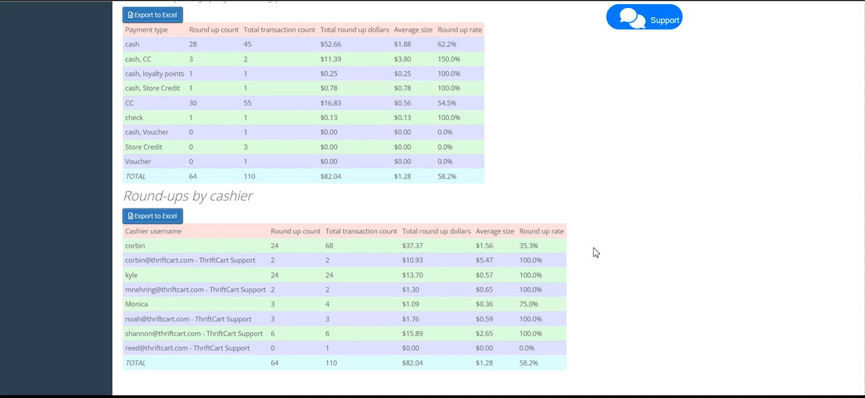
pyautogui.moveTo(3, 119)
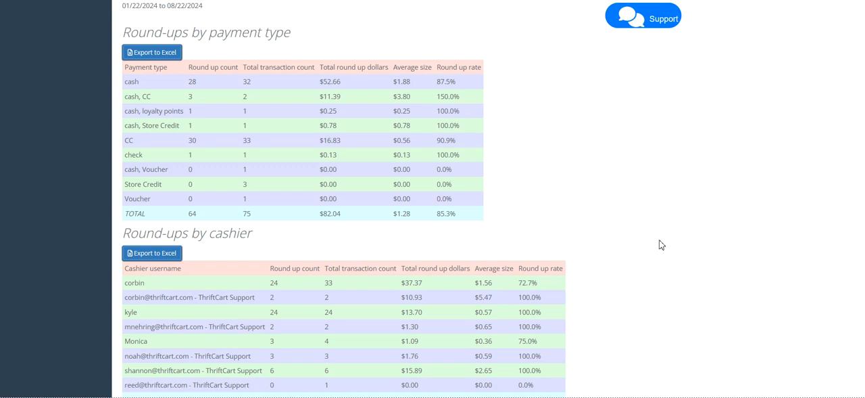
pyautogui.moveTo(607, 343)
pyautogui.write('2')
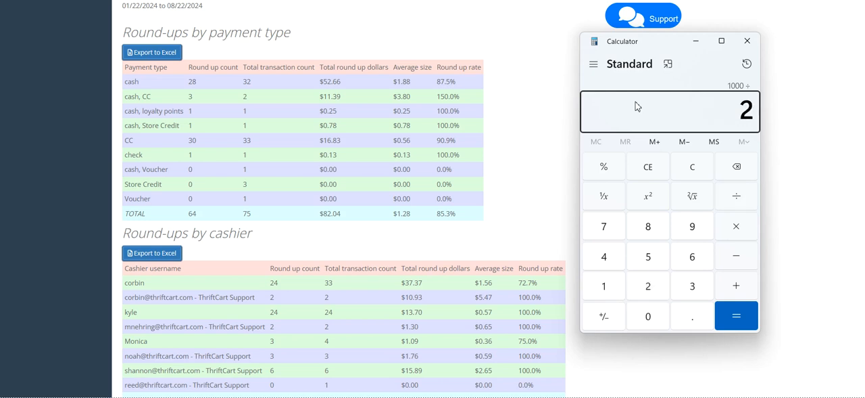
# Calculate 1000 ÷ 2 = 500, multiply by 0.5, then 250 × 2 = 500.
pyautogui.click(736, 316)
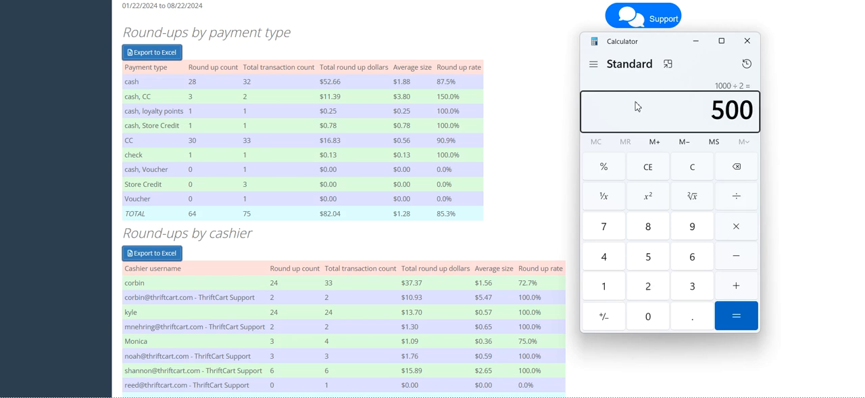
pyautogui.click(737, 225)
pyautogui.write('0.5')
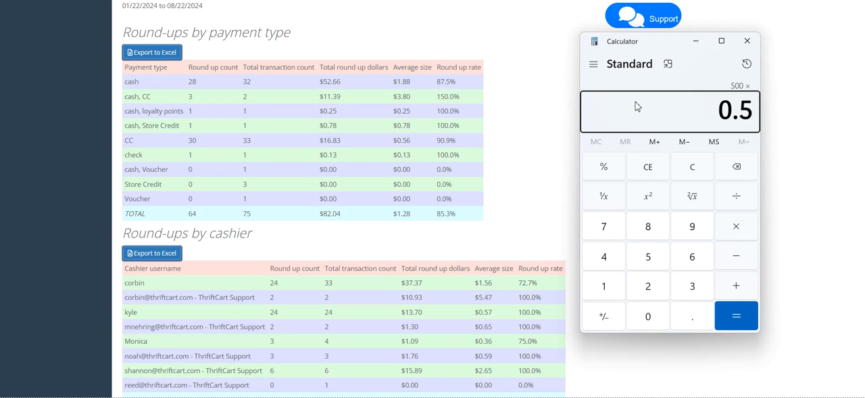
pyautogui.click(736, 316)
pyautogui.write('2')
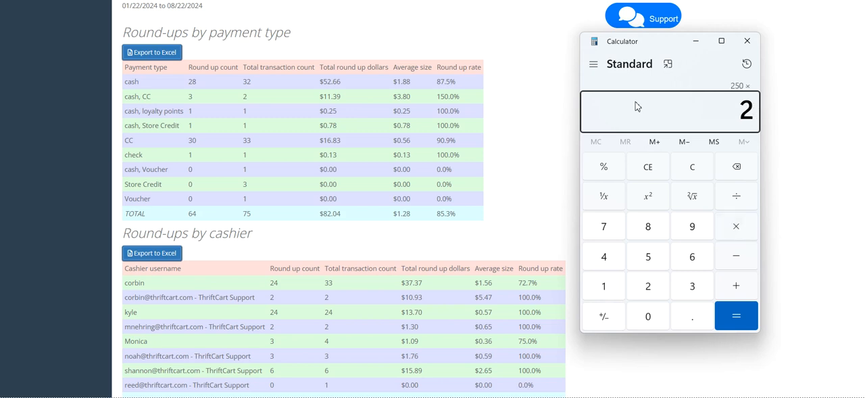
pyautogui.click(736, 315)
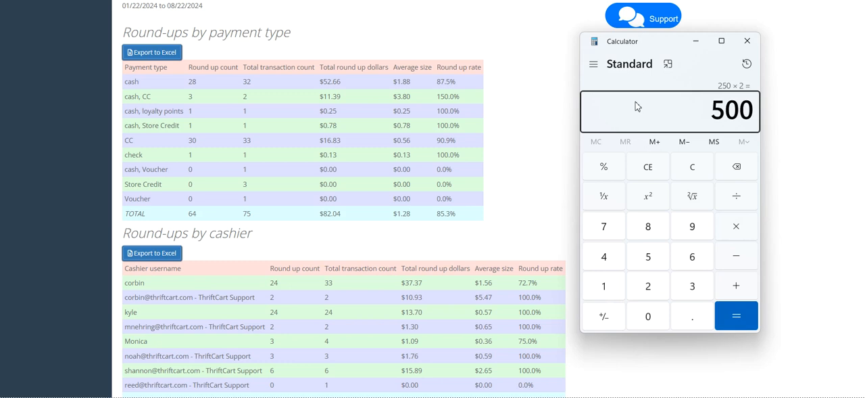